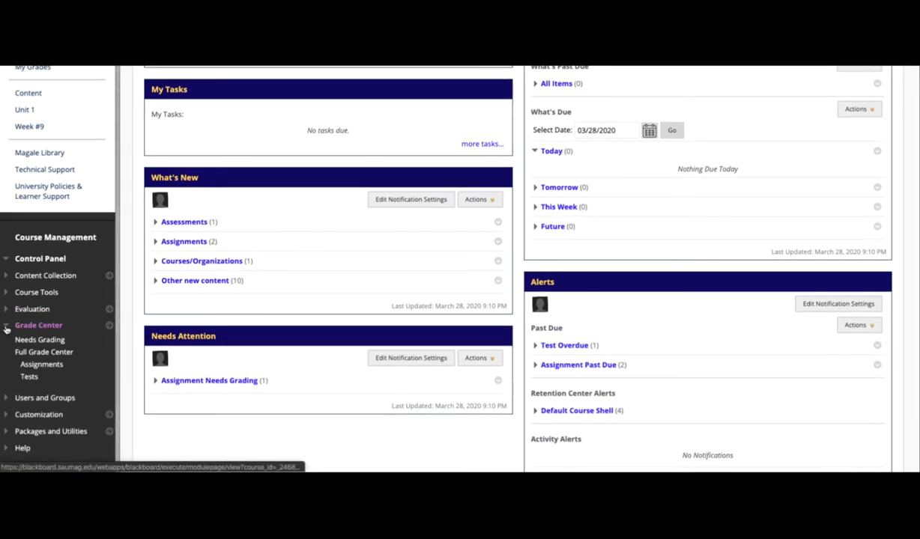
Re-expand the Grade Center links and select Assignments
left_click(37, 325)
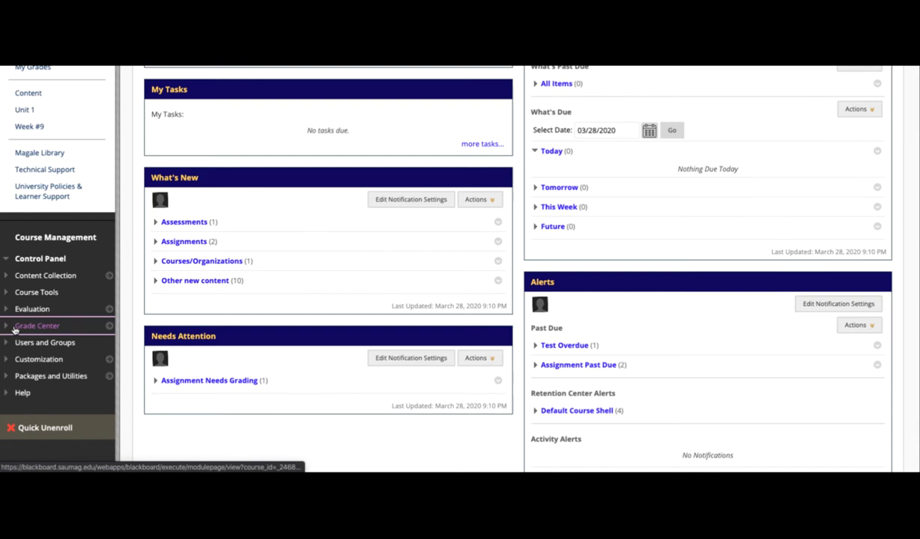
left_click(36, 326)
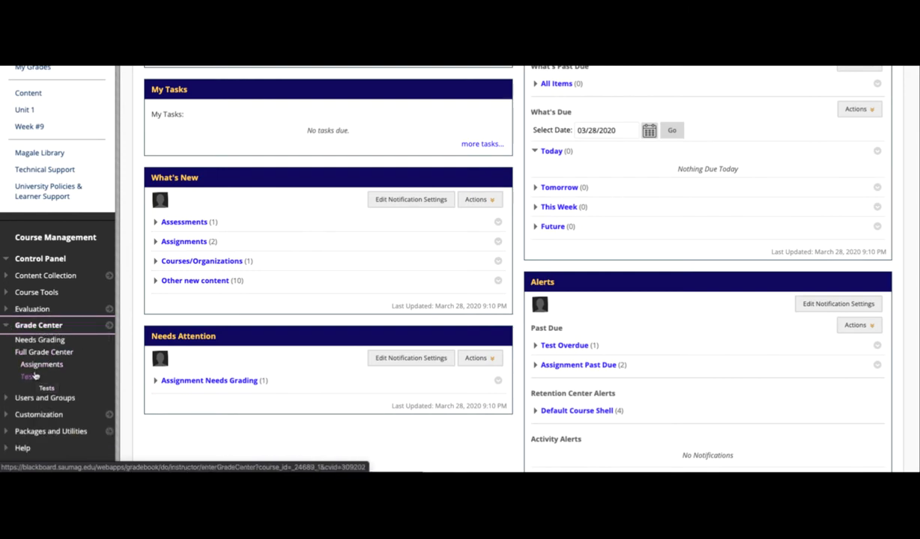
left_click(41, 365)
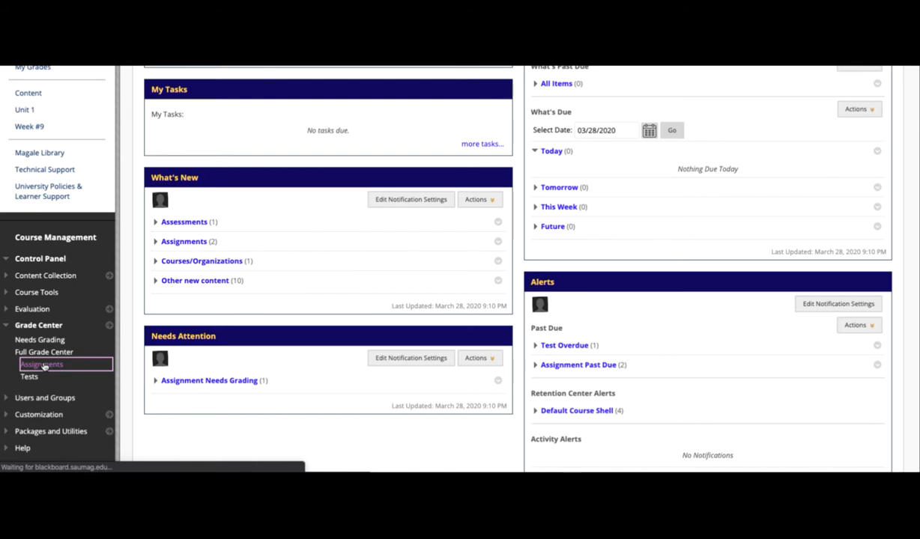
Load the Assignments grades table showing the roster and both draft columns
left_click(41, 365)
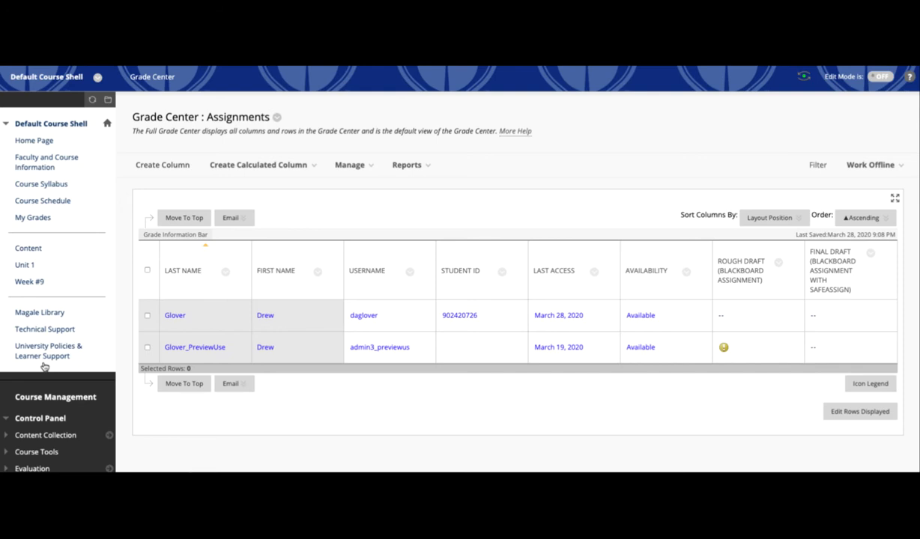
mouse_move(48, 366)
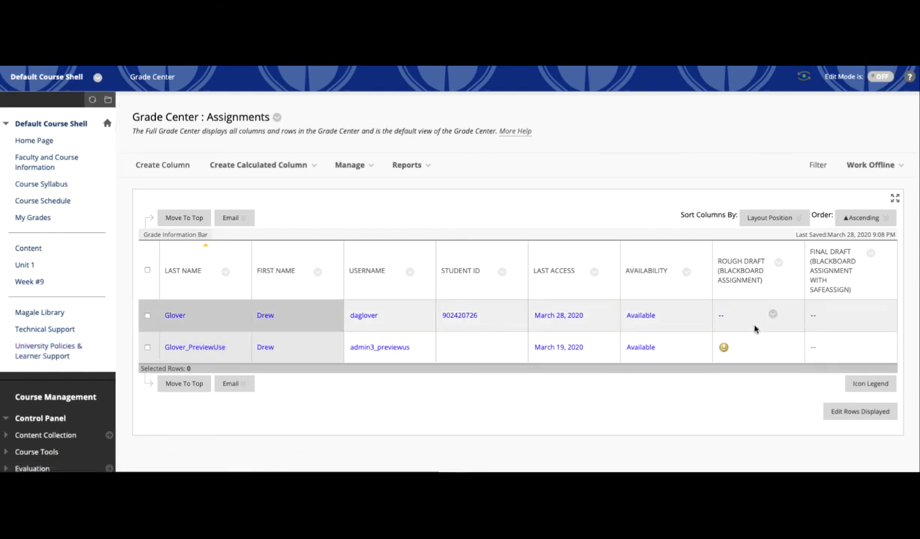
mouse_move(753, 330)
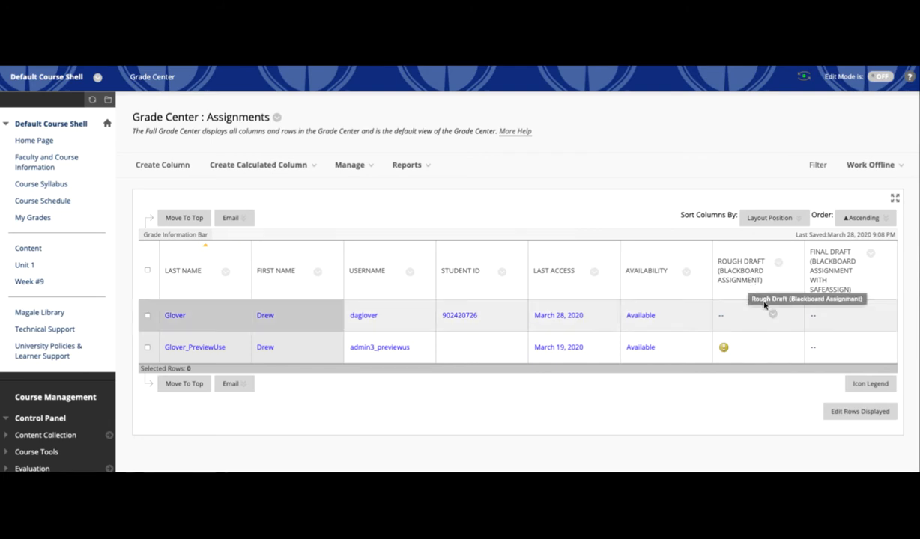
mouse_move(776, 349)
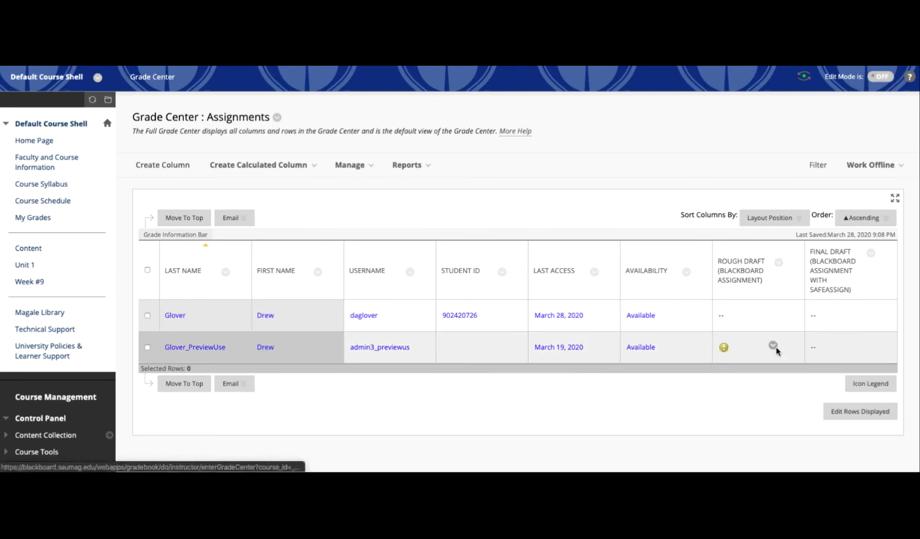
Choose View Grade Details from the preview student's Rough Draft cell menu
left_click(777, 348)
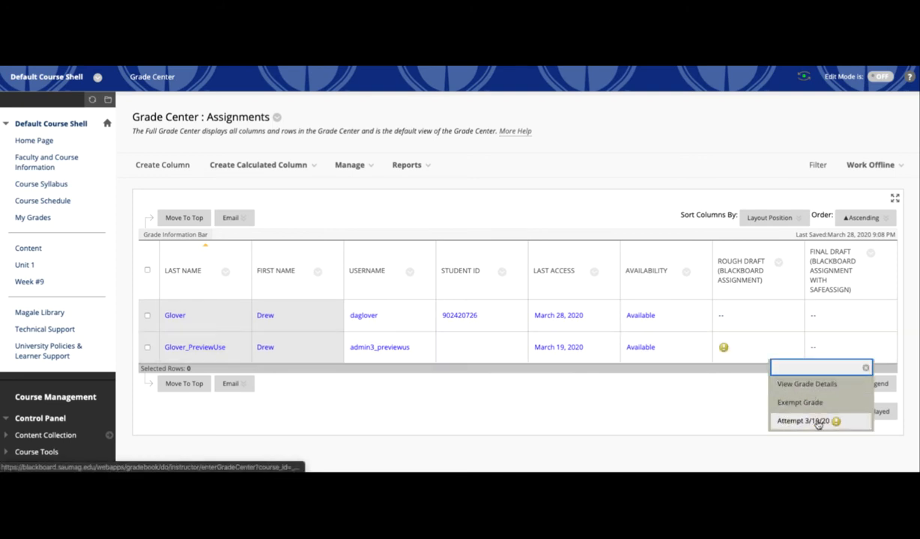
mouse_move(818, 421)
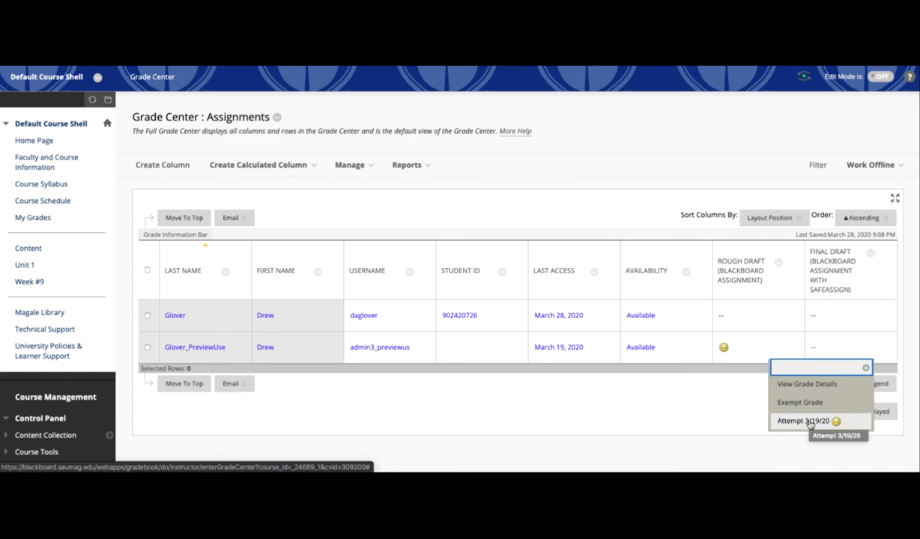
mouse_move(809, 388)
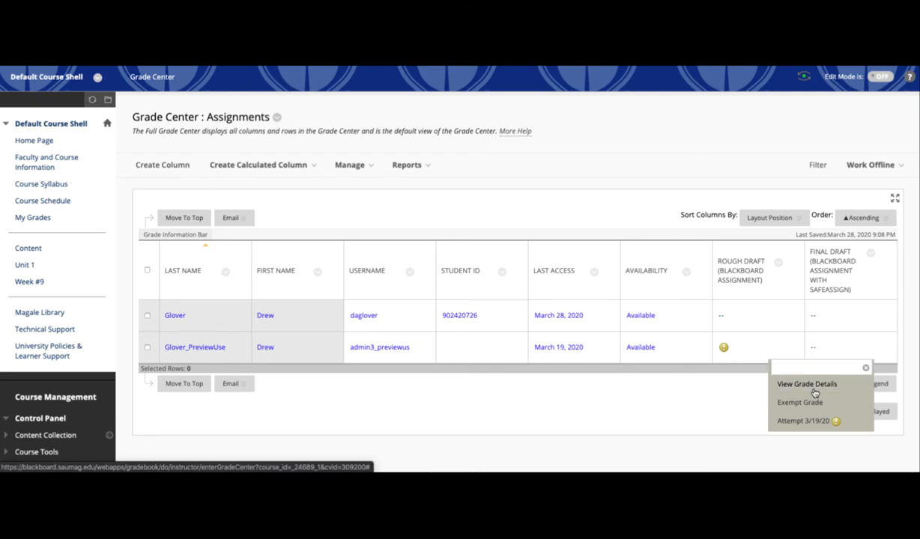
left_click(805, 384)
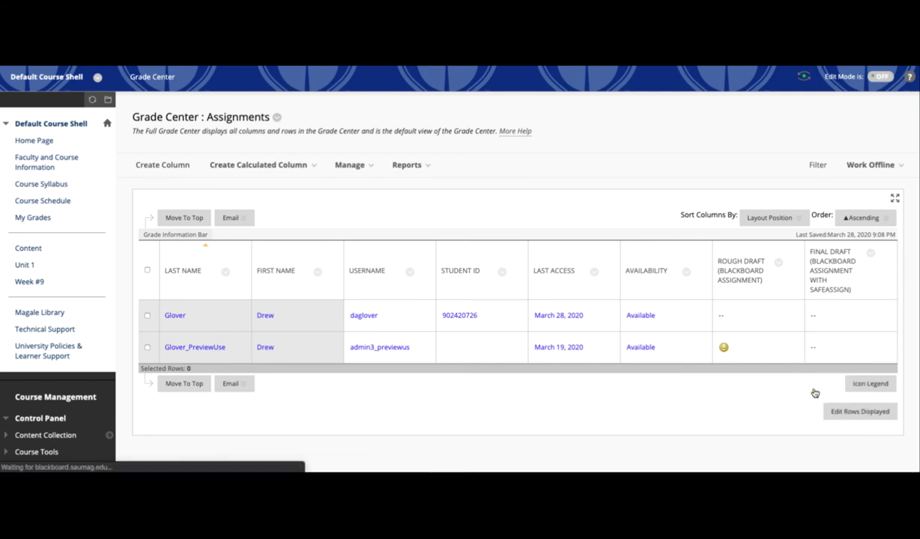
Clear the preview student's Rough Draft attempt and confirm the dialog
left_click(723, 347)
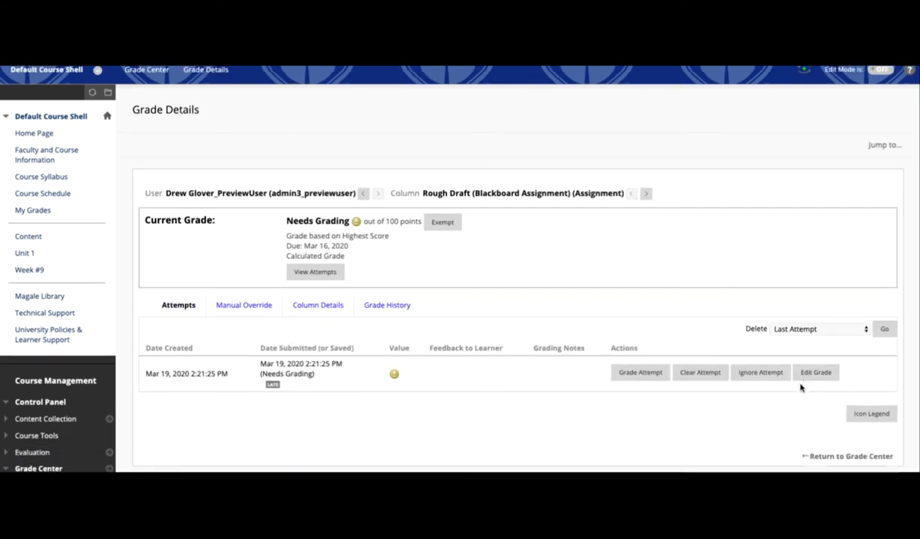
scroll("down", 3)
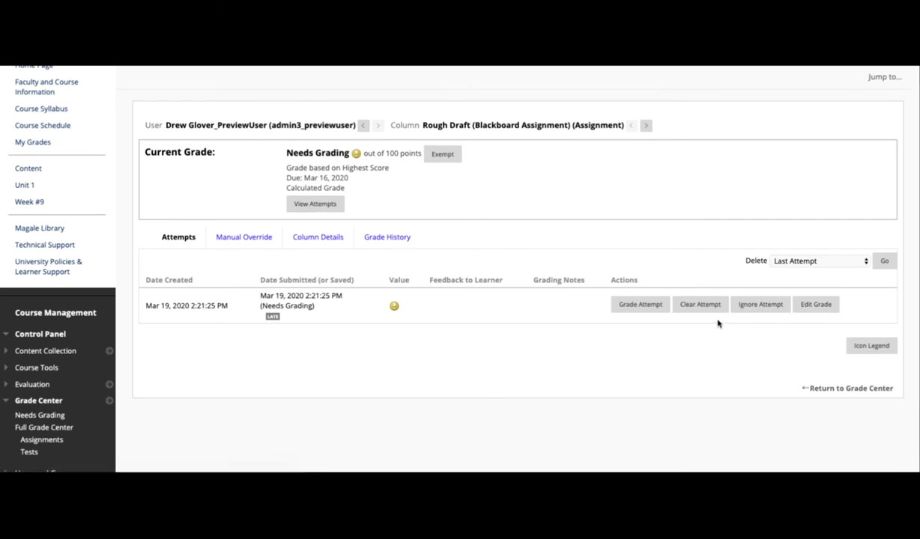
mouse_move(715, 323)
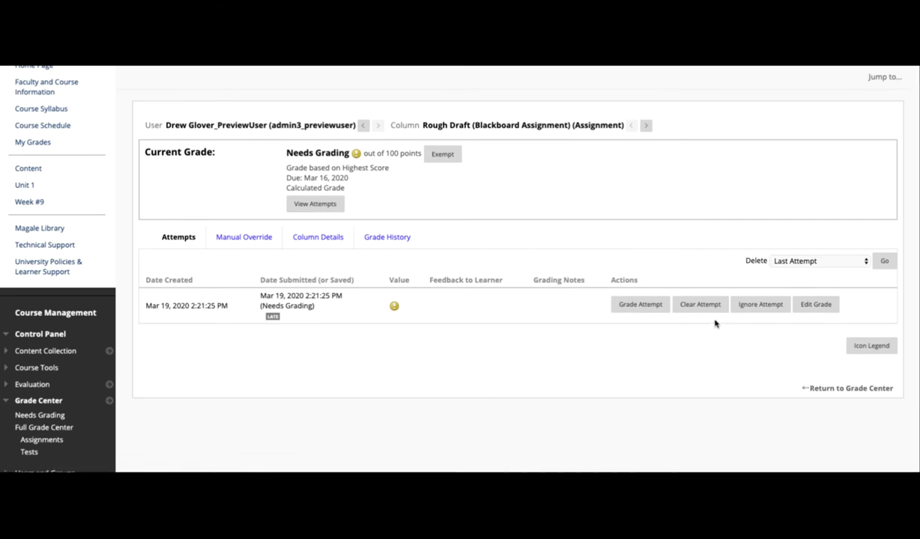
mouse_move(653, 305)
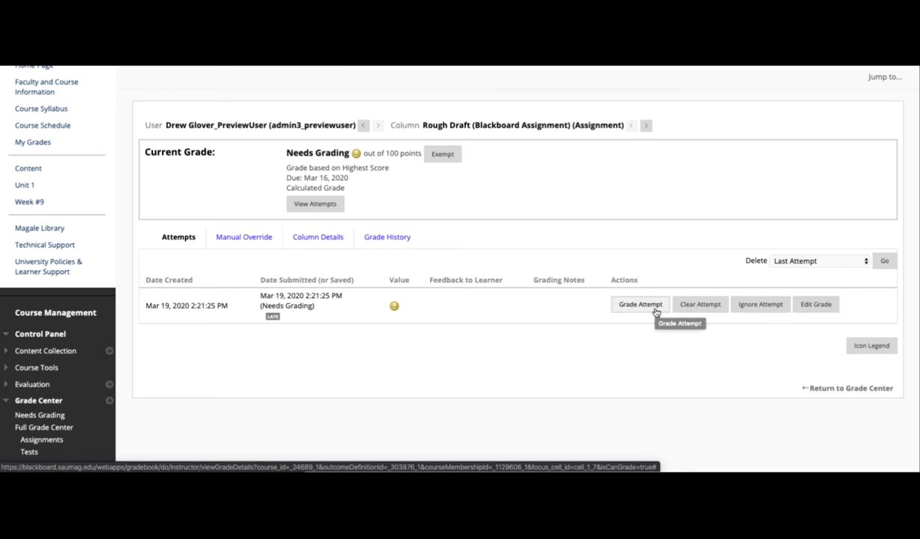
mouse_move(691, 311)
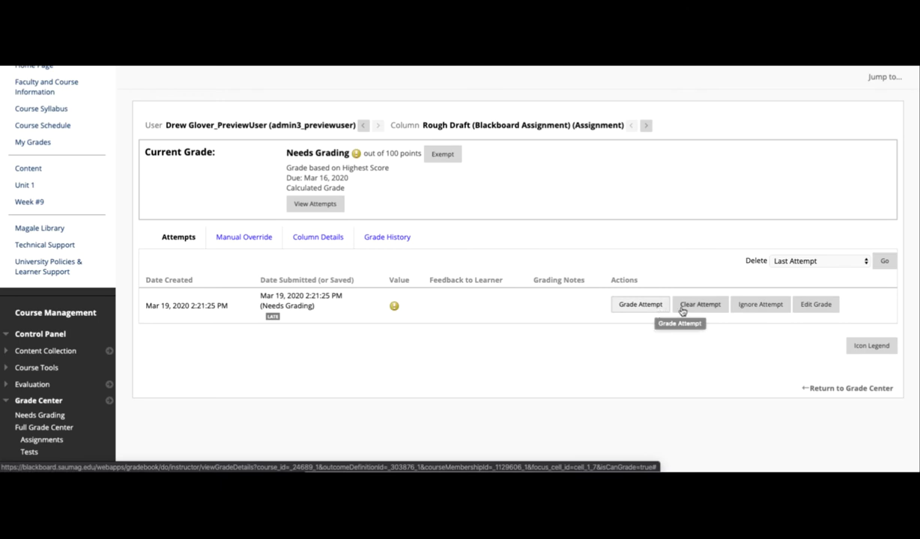
mouse_move(700, 306)
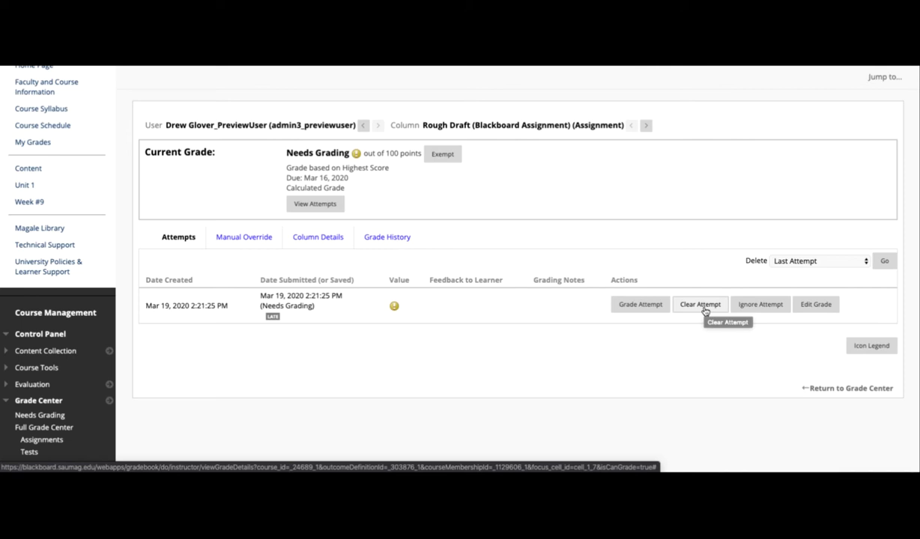
mouse_move(760, 309)
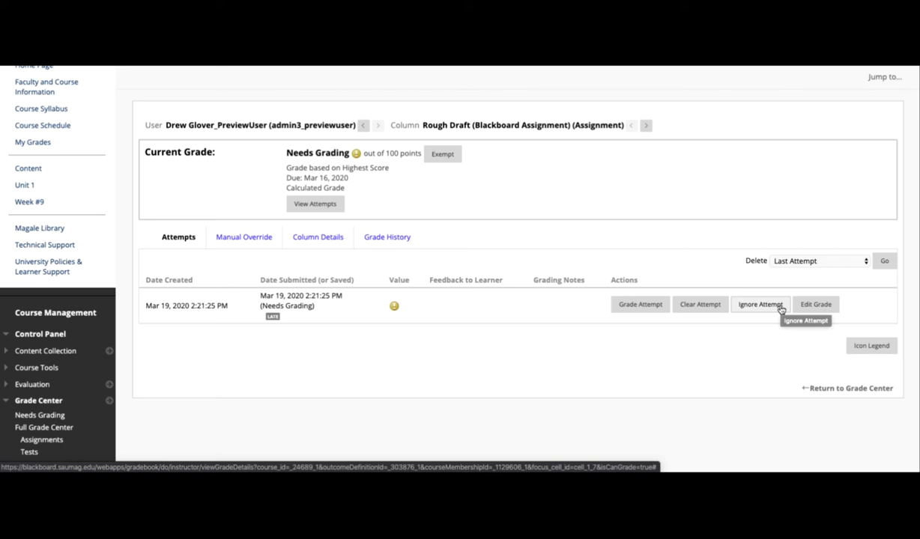
mouse_move(732, 310)
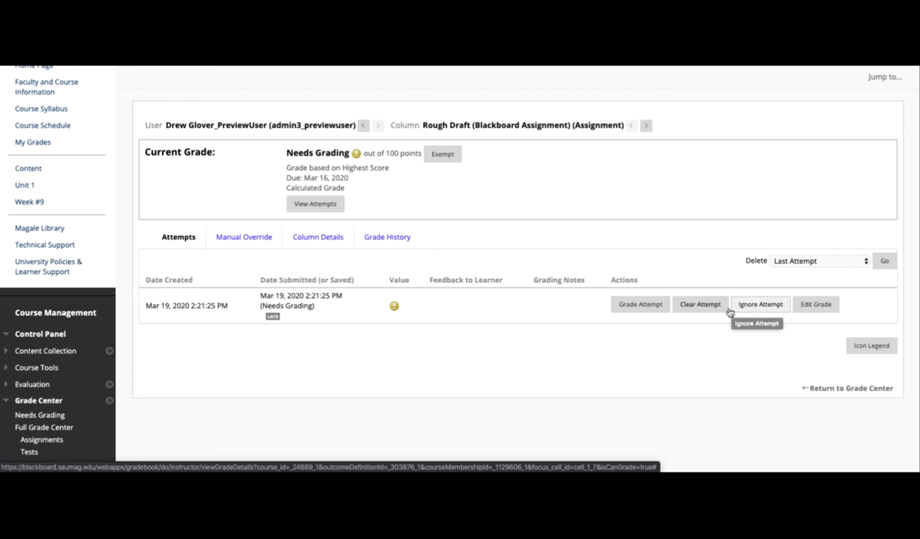
mouse_move(569, 124)
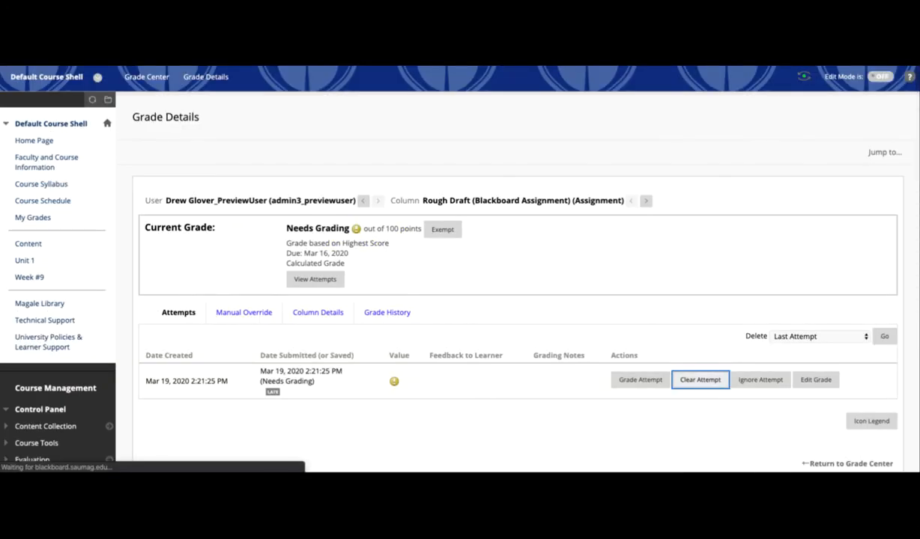
left_click(700, 380)
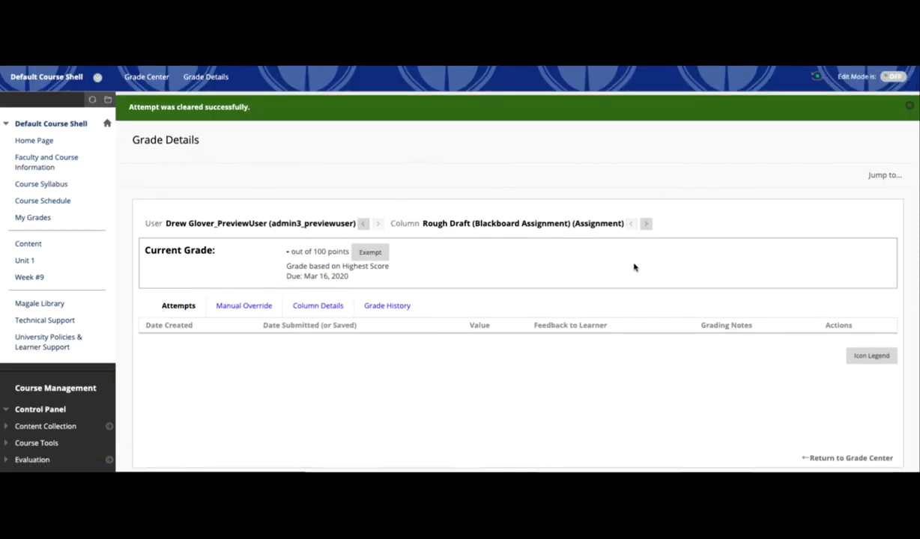
scroll("down", 3)
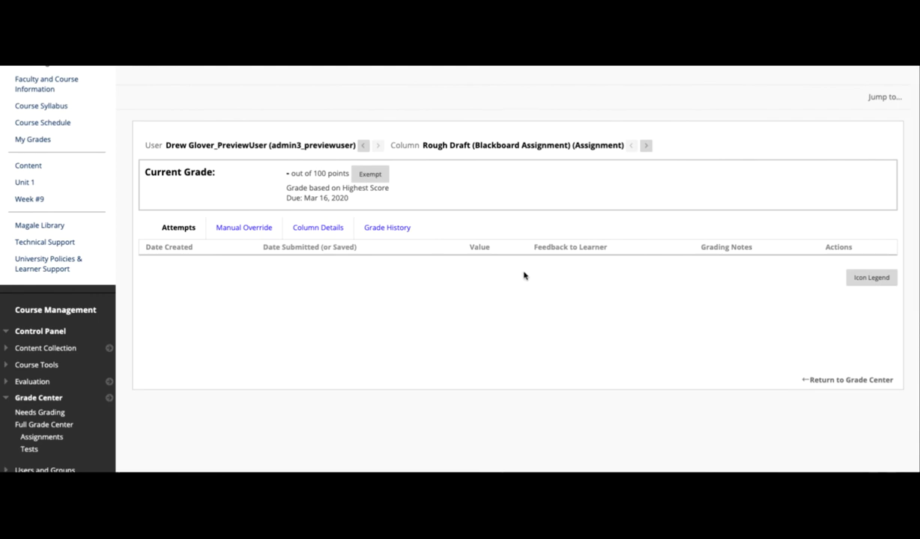